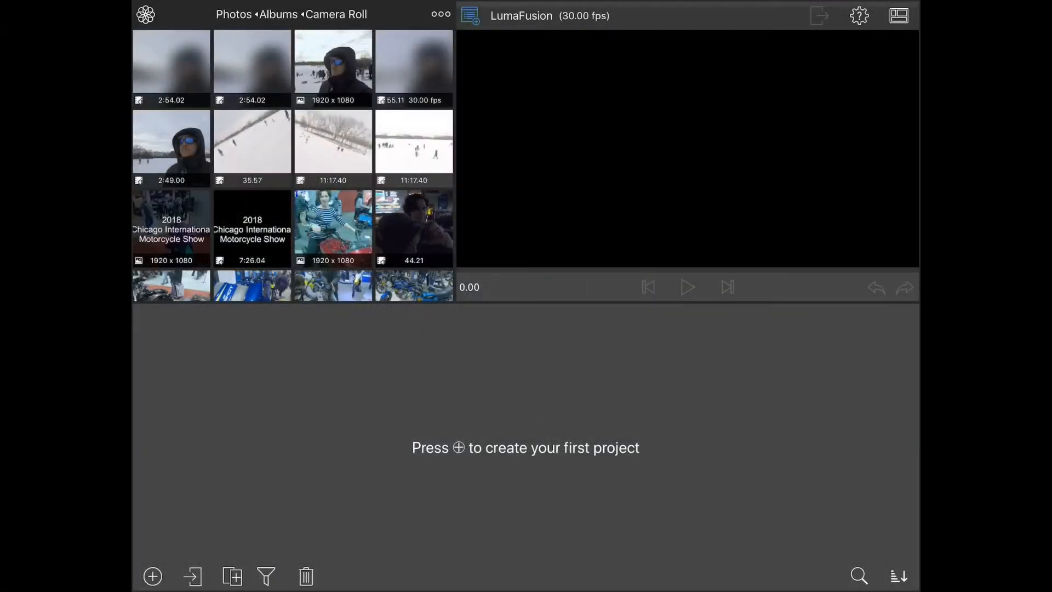
- Create a new project and add the 2:49 snowy selfie clip to its timeline
{"action": "left_click", "coordinate": [152, 576]}
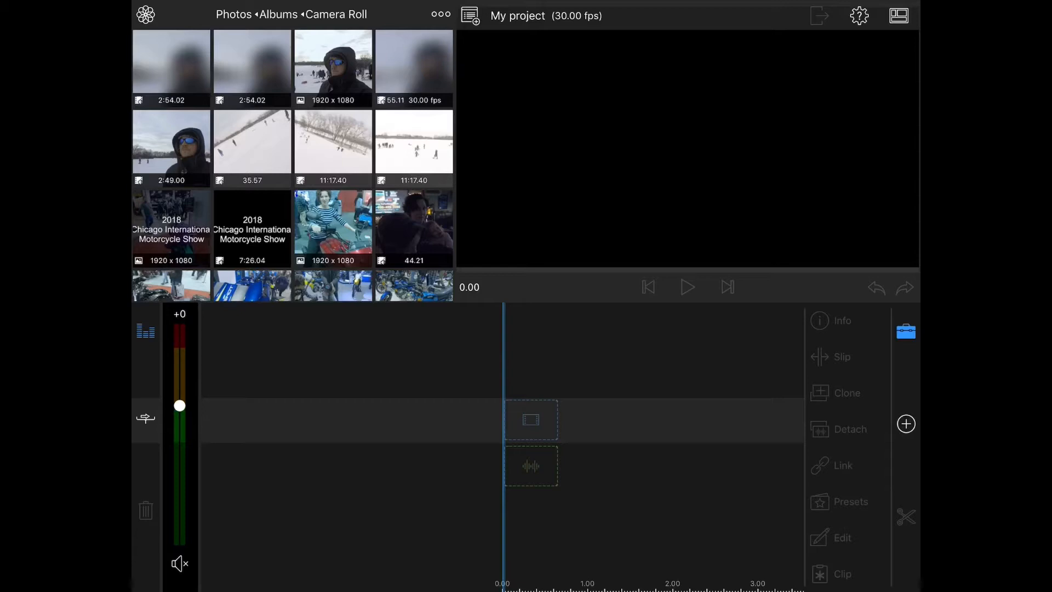
{"action": "left_click", "coordinate": [171, 147]}
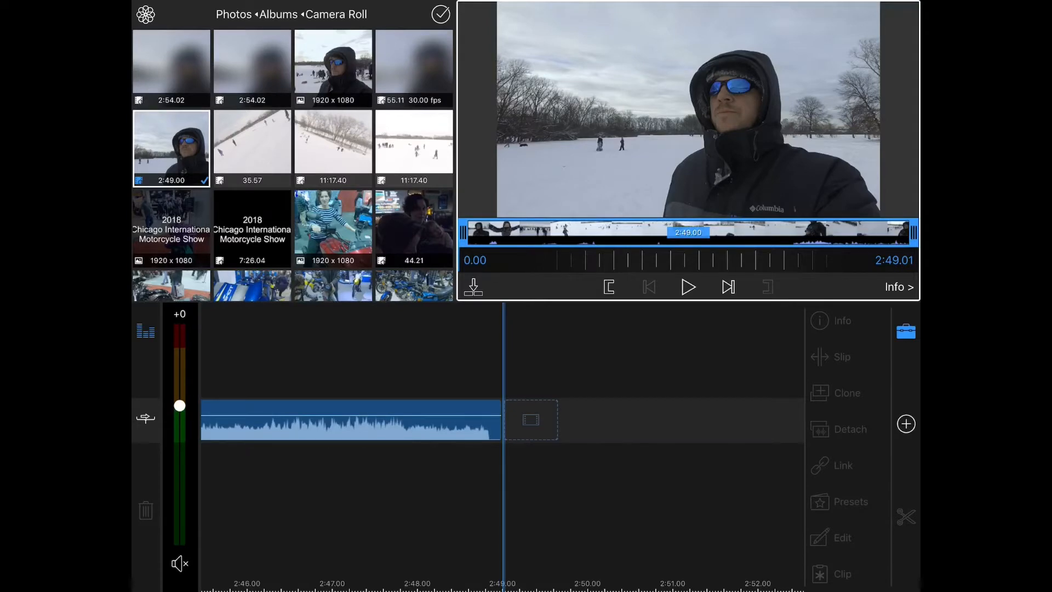
- Open the snowy selfie clip in the Clip Editor's Frame & Fit cropping section
{"action": "left_click", "coordinate": [840, 538]}
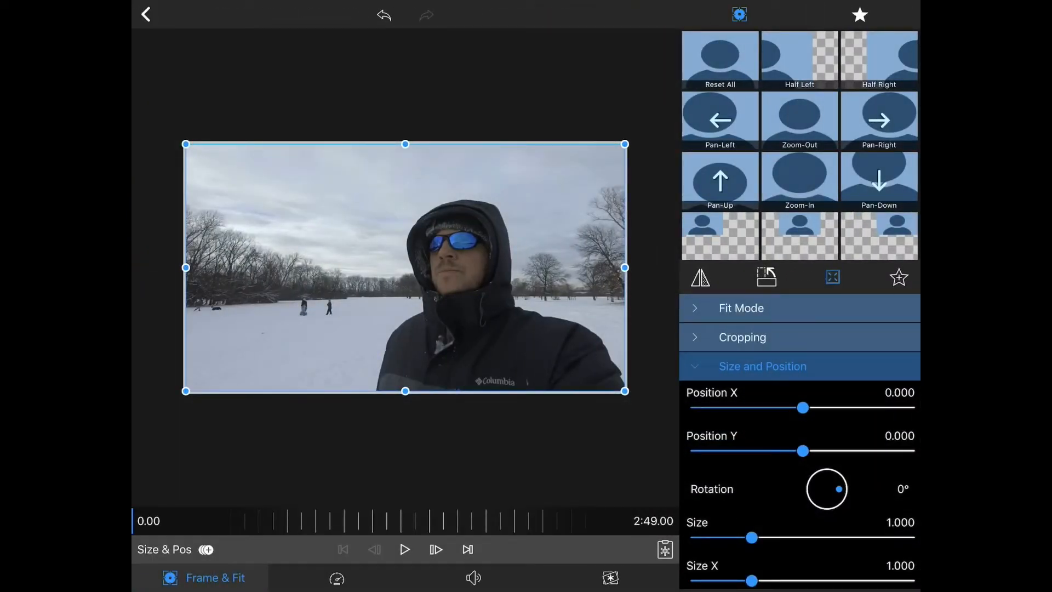
{"action": "left_click", "coordinate": [742, 337]}
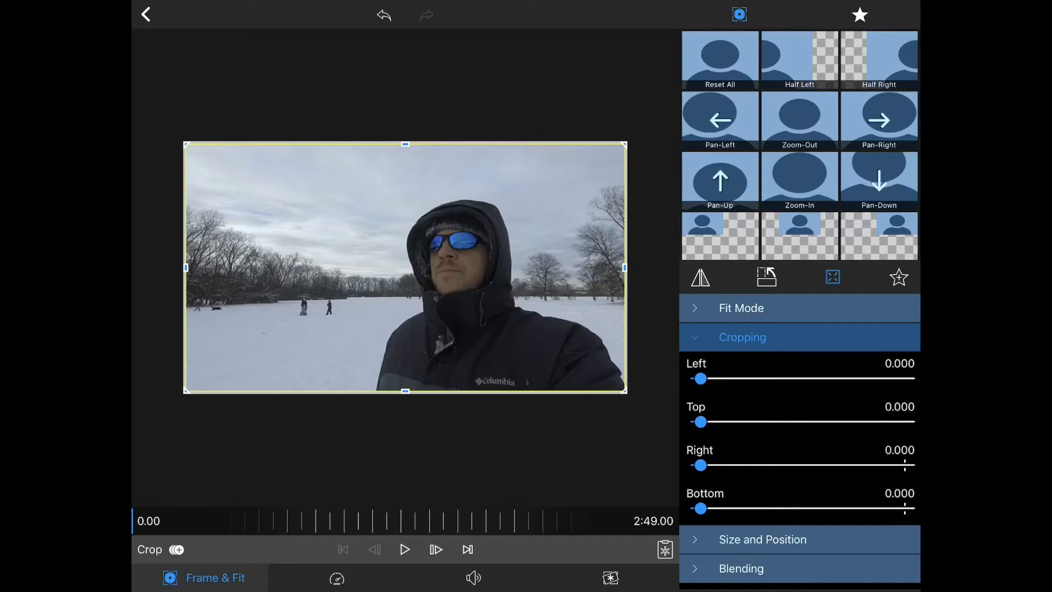
{"action": "left_click", "coordinate": [404, 549]}
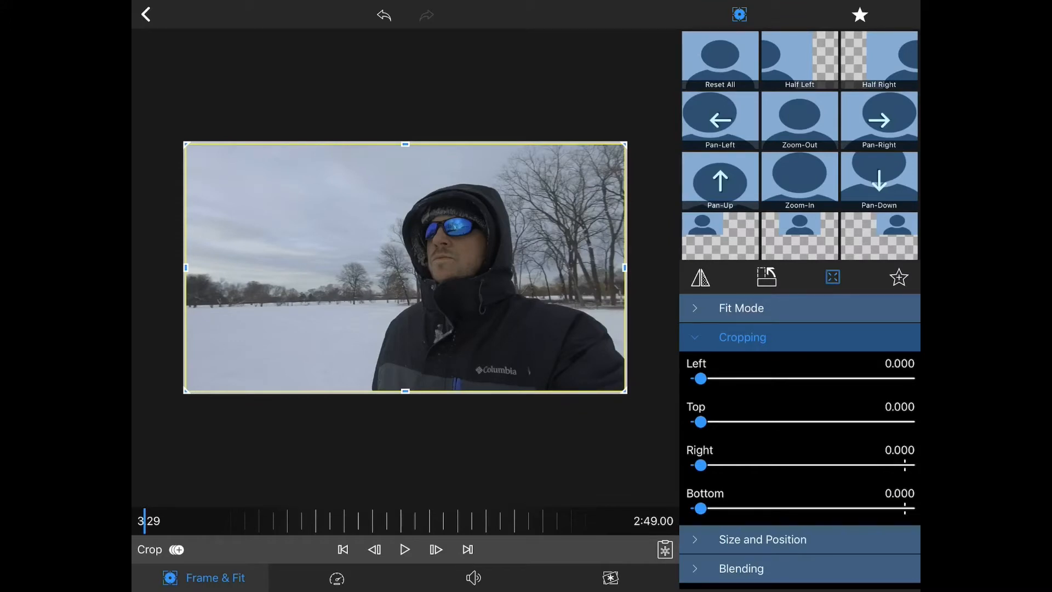
- Set the bottom crop and top crop sliders each to 0.100
{"action": "left_click_drag", "start_coordinate": [701, 508], "coordinate": [721, 508]}
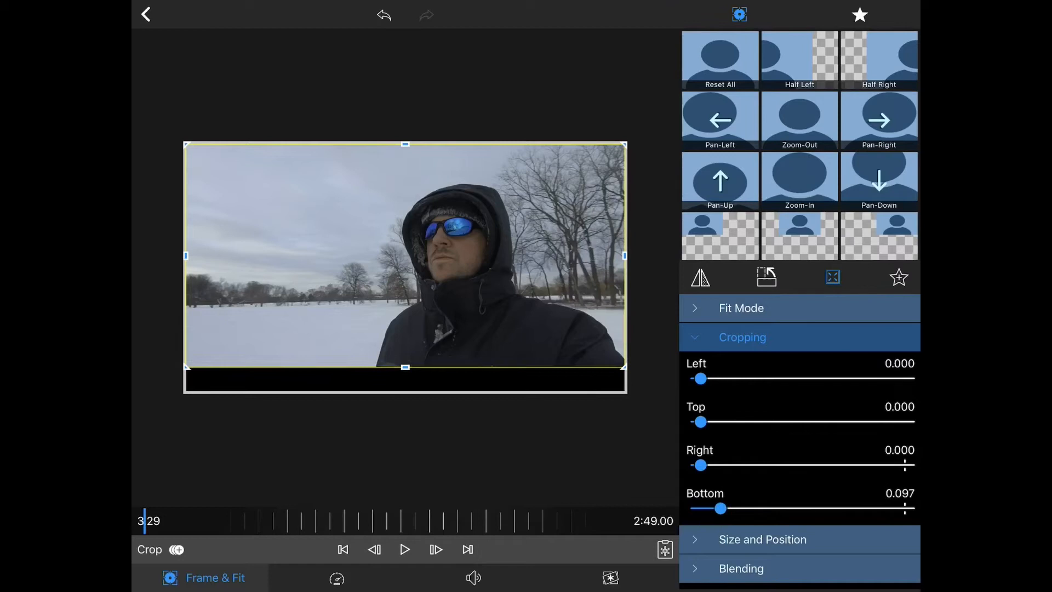
{"action": "left_click_drag", "start_coordinate": [720, 508], "coordinate": [723, 508]}
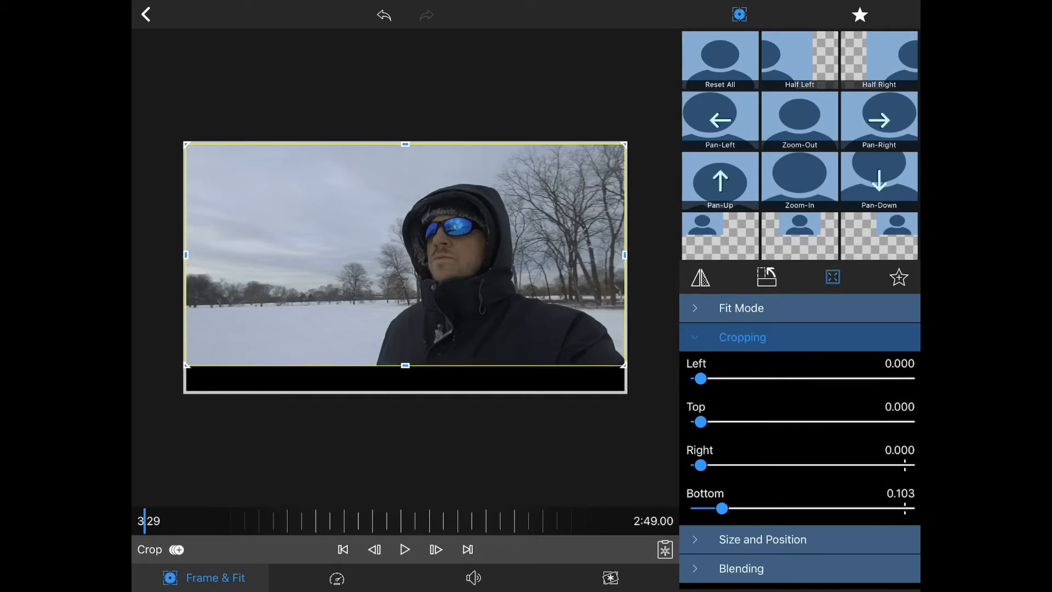
{"action": "left_click_drag", "start_coordinate": [723, 508], "coordinate": [721, 508]}
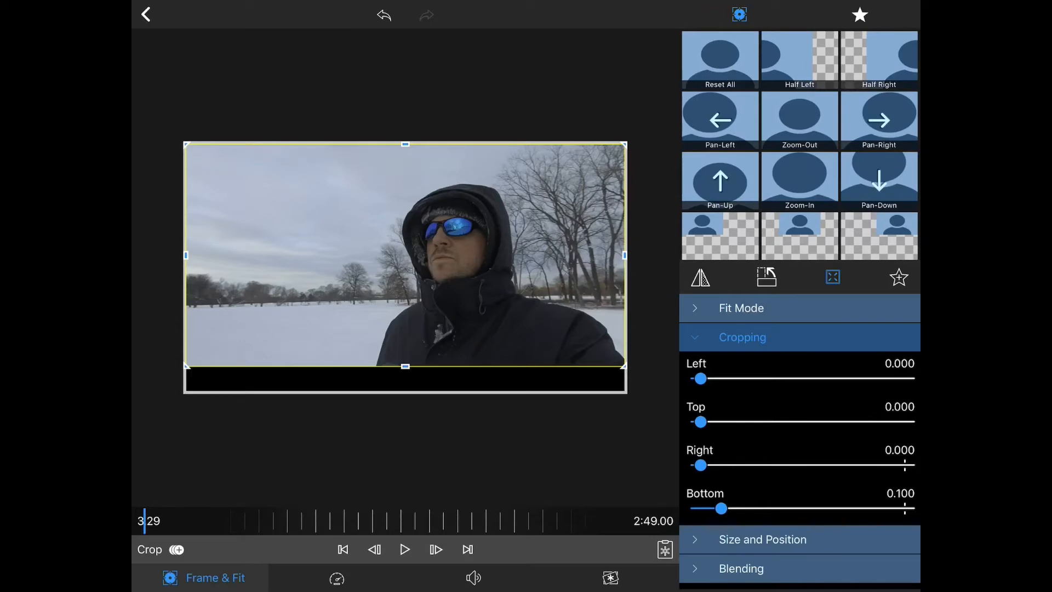
{"action": "left_click_drag", "start_coordinate": [700, 422], "coordinate": [722, 422]}
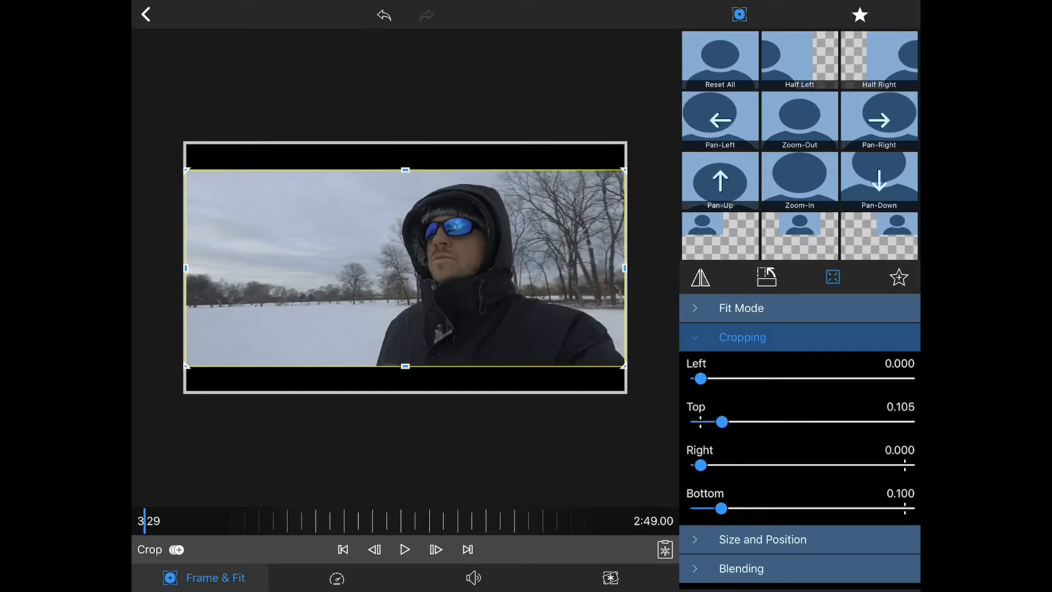
{"action": "left_click_drag", "start_coordinate": [722, 422], "coordinate": [721, 422]}
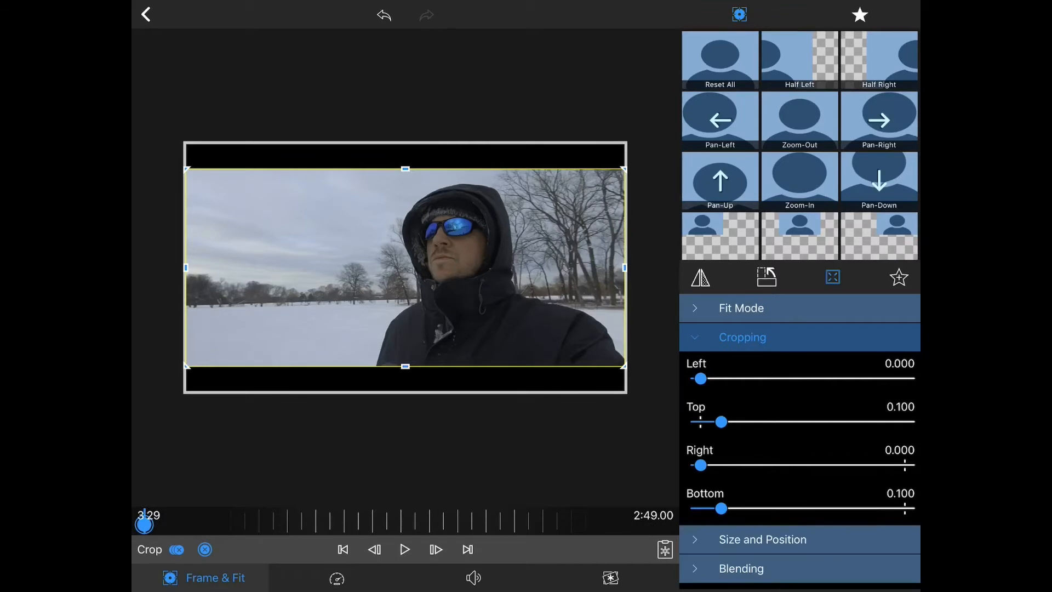
- Leave the Clip Editor and return to the project timeline
{"action": "left_click", "coordinate": [343, 549]}
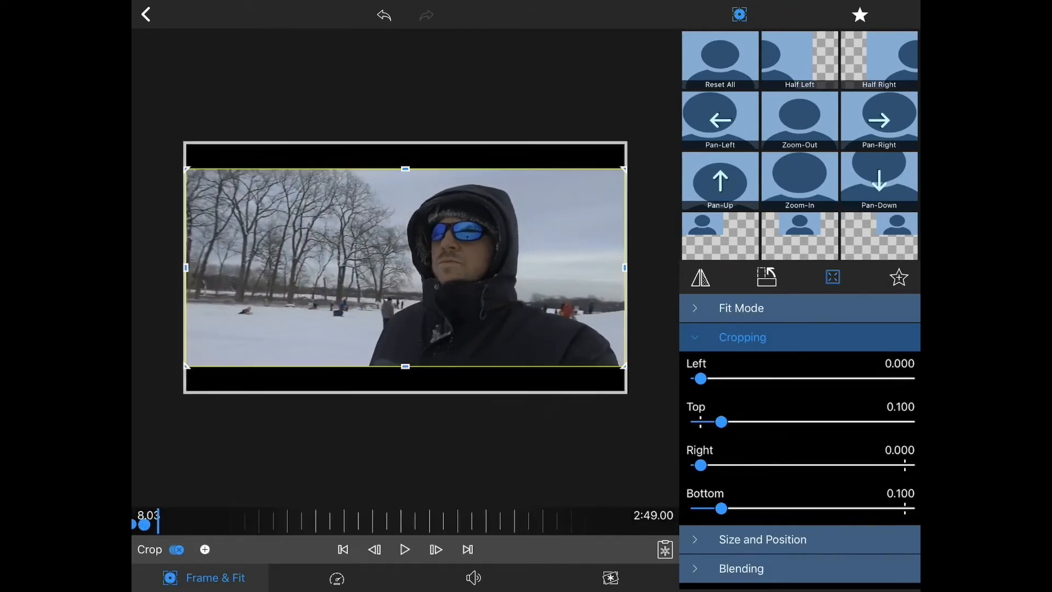
{"action": "left_click", "coordinate": [145, 14]}
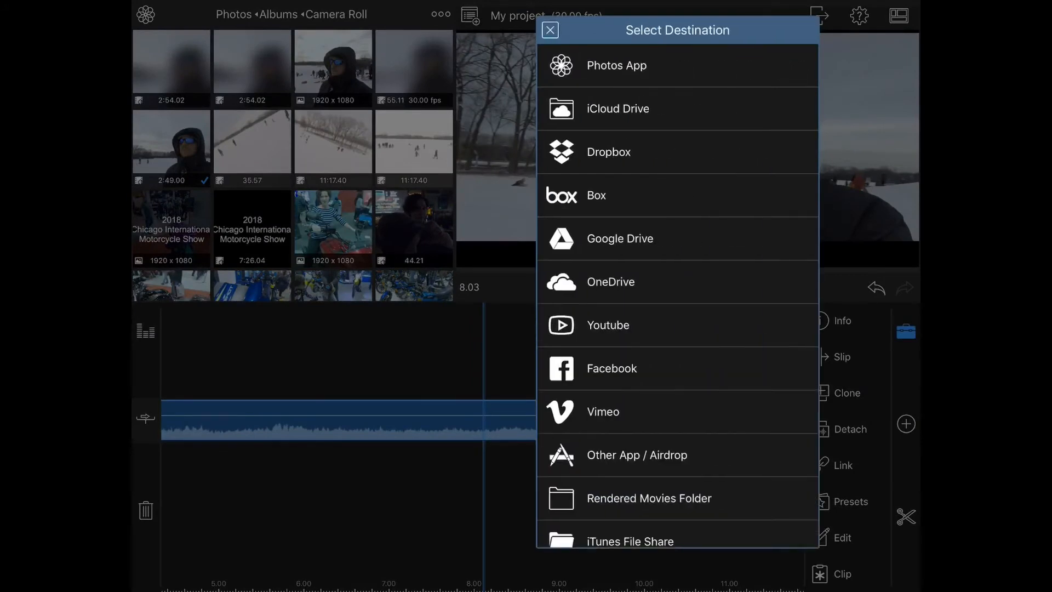
- Export the letterboxed movie to the Photos app at 1080p, 30 fps
{"action": "left_click", "coordinate": [616, 65]}
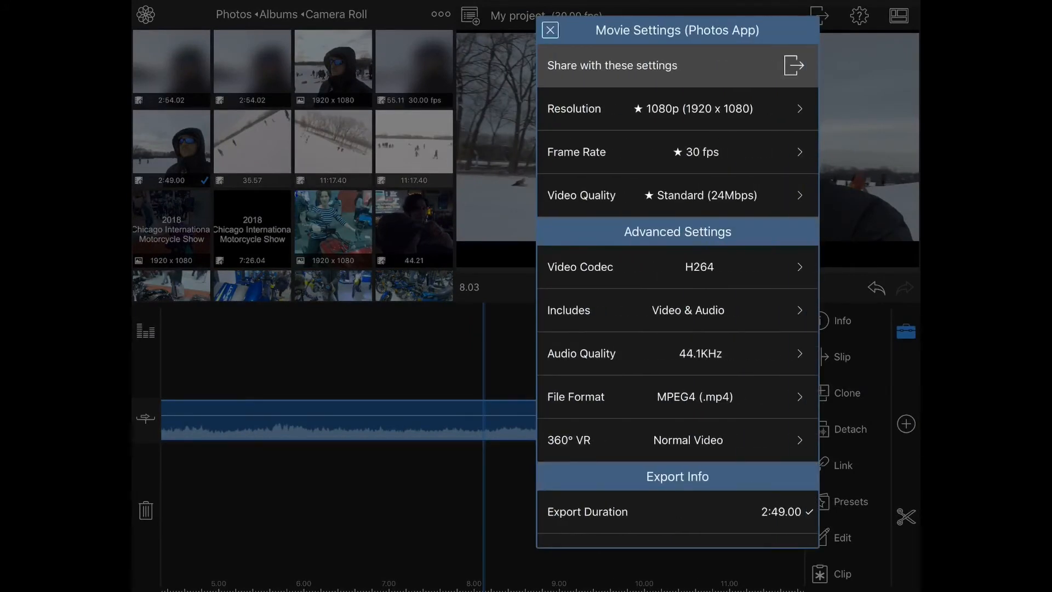
{"action": "left_click", "coordinate": [611, 66]}
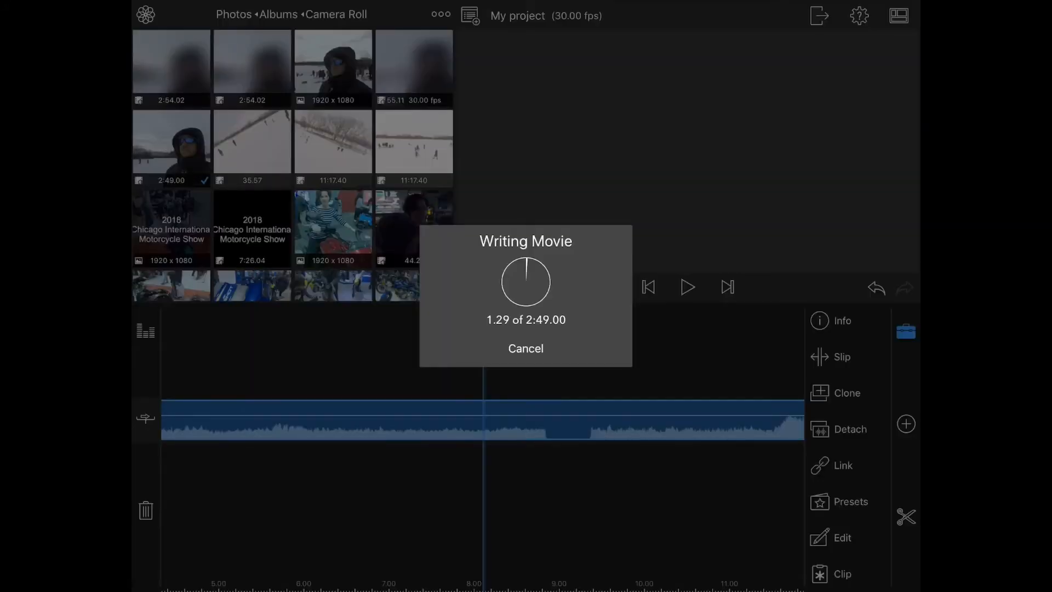